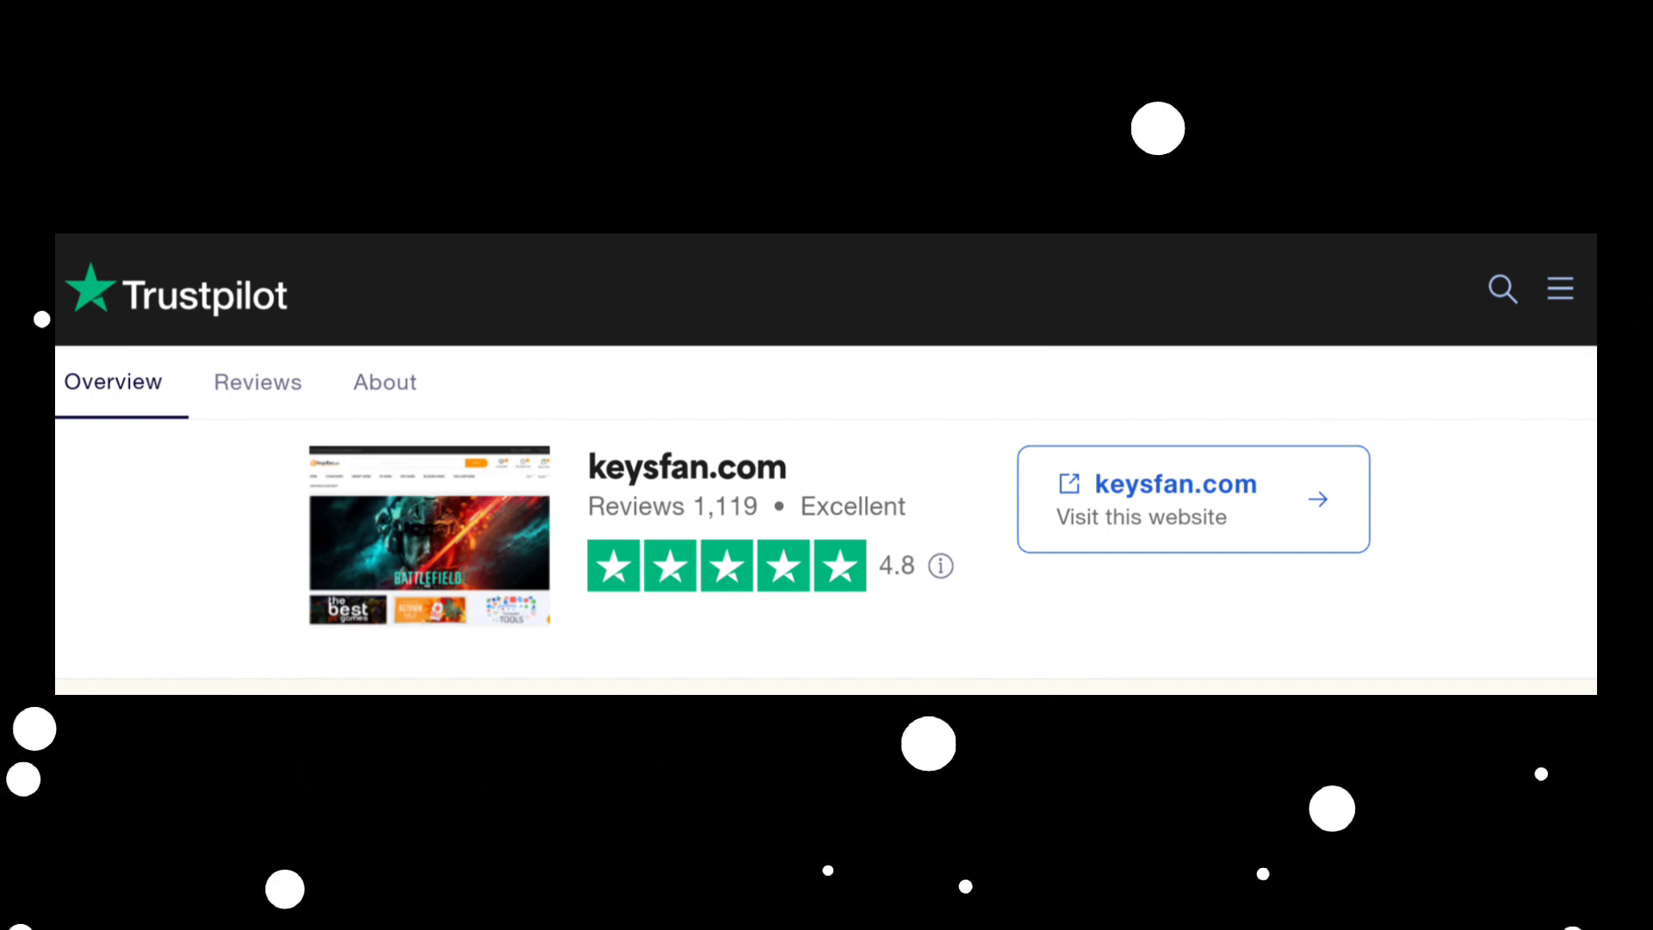
Scroll past the Windows and Office bundle offers to Computer Tools, then bring up Windows search
scroll(down, 3)
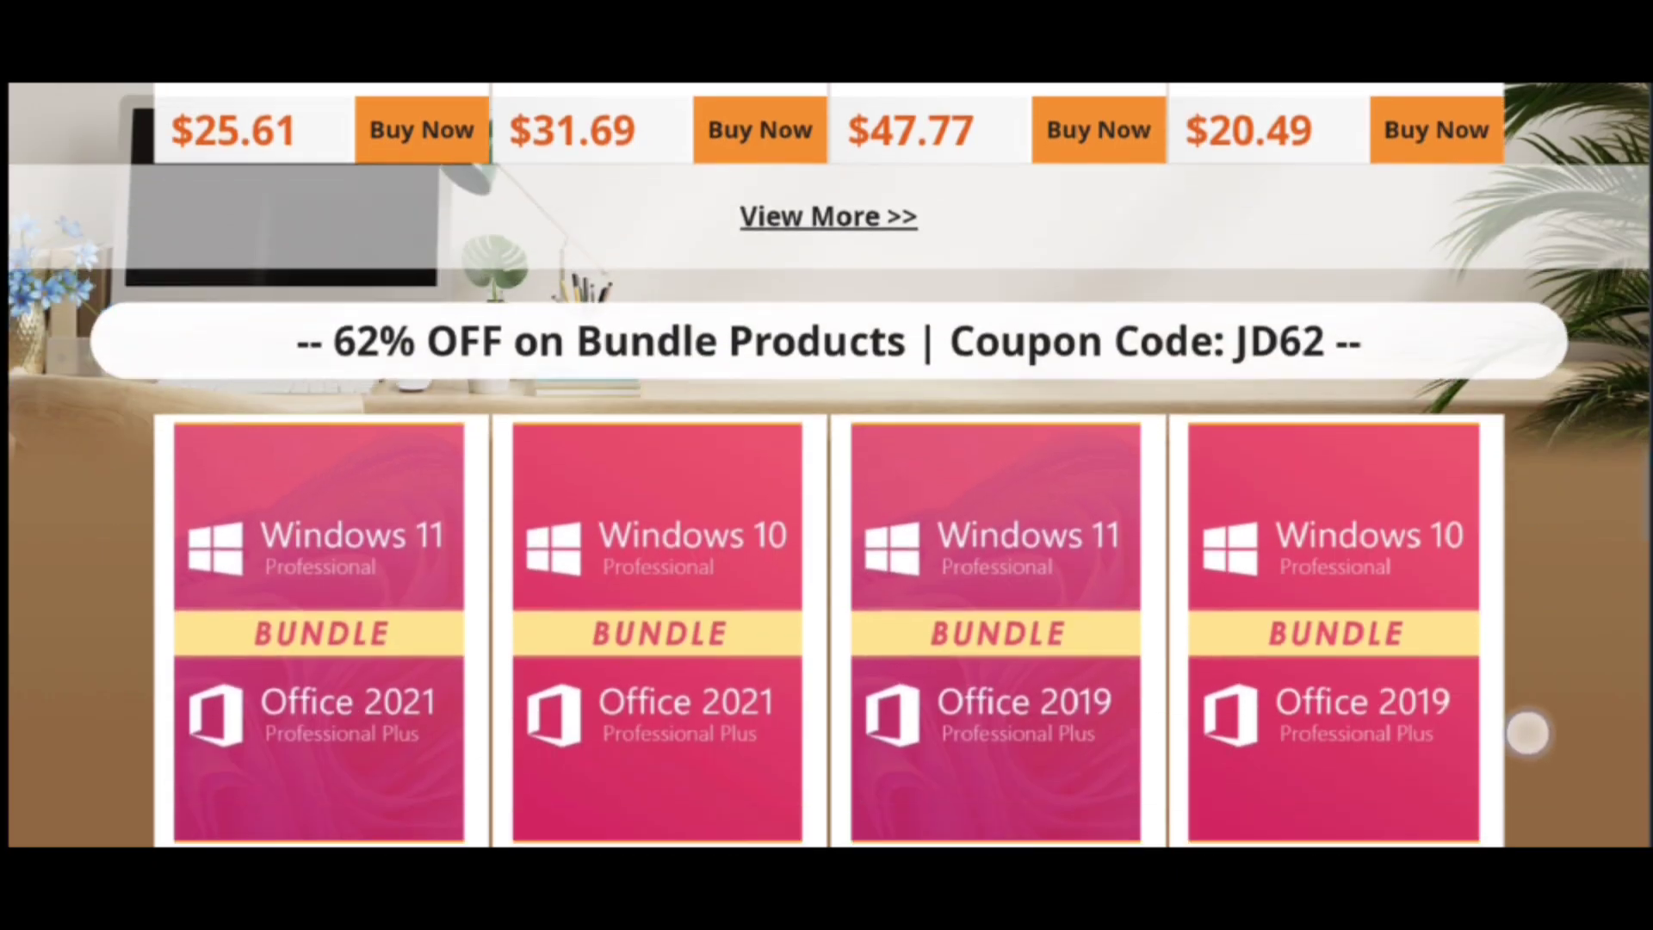
scroll(down, 3)
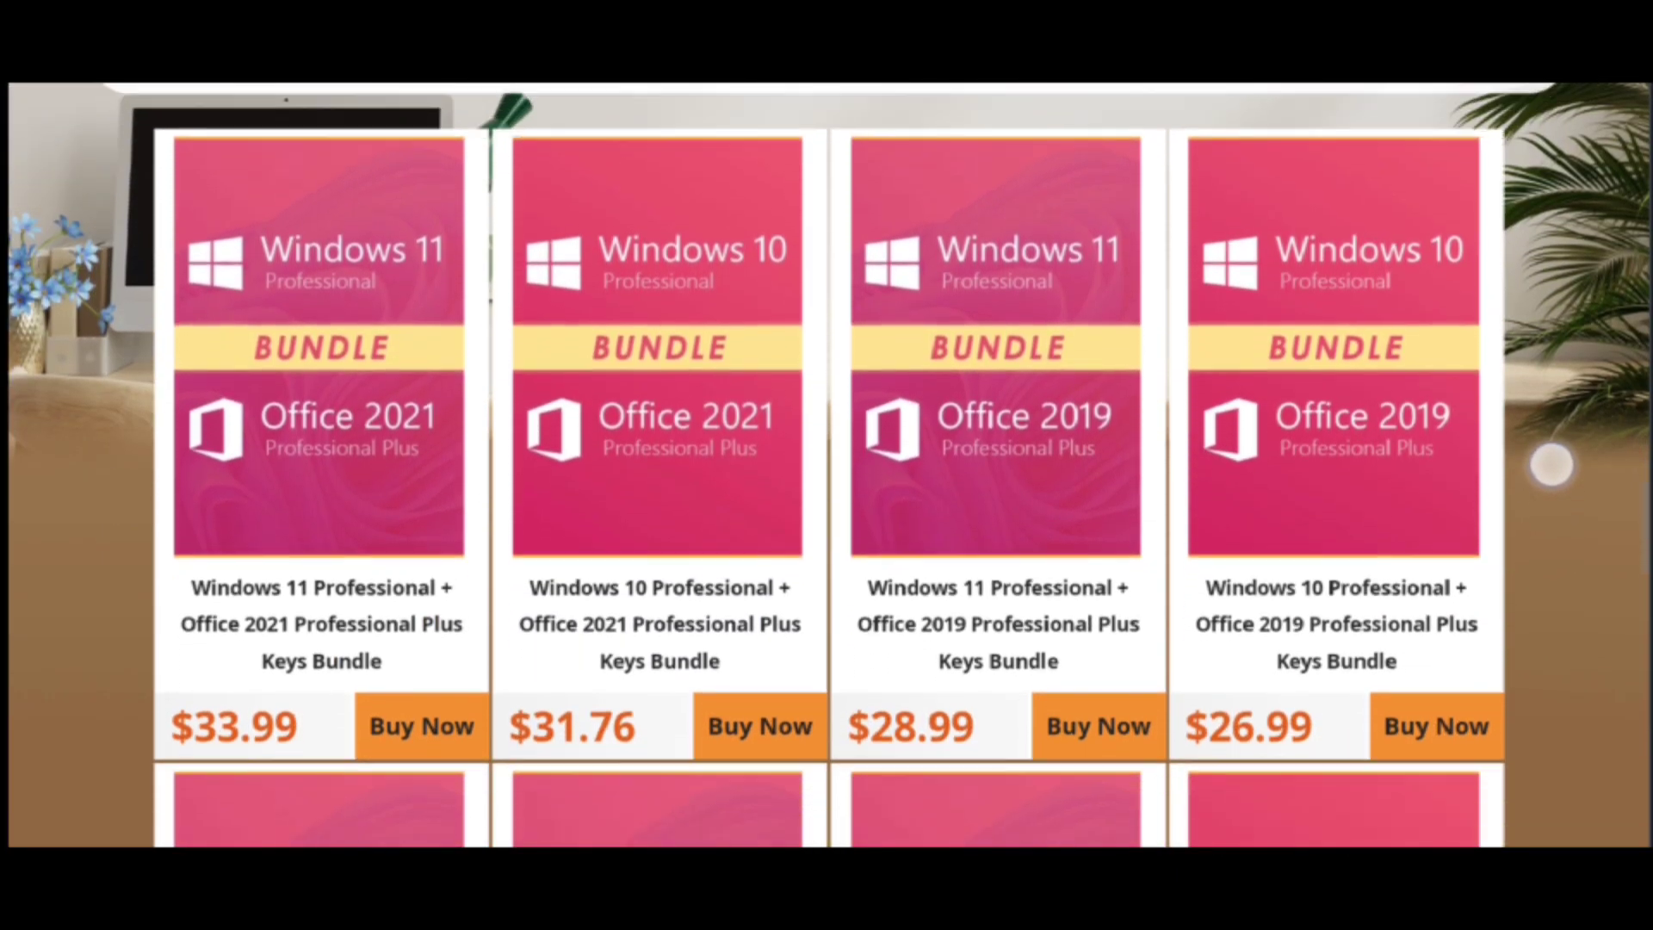
scroll(down, 3)
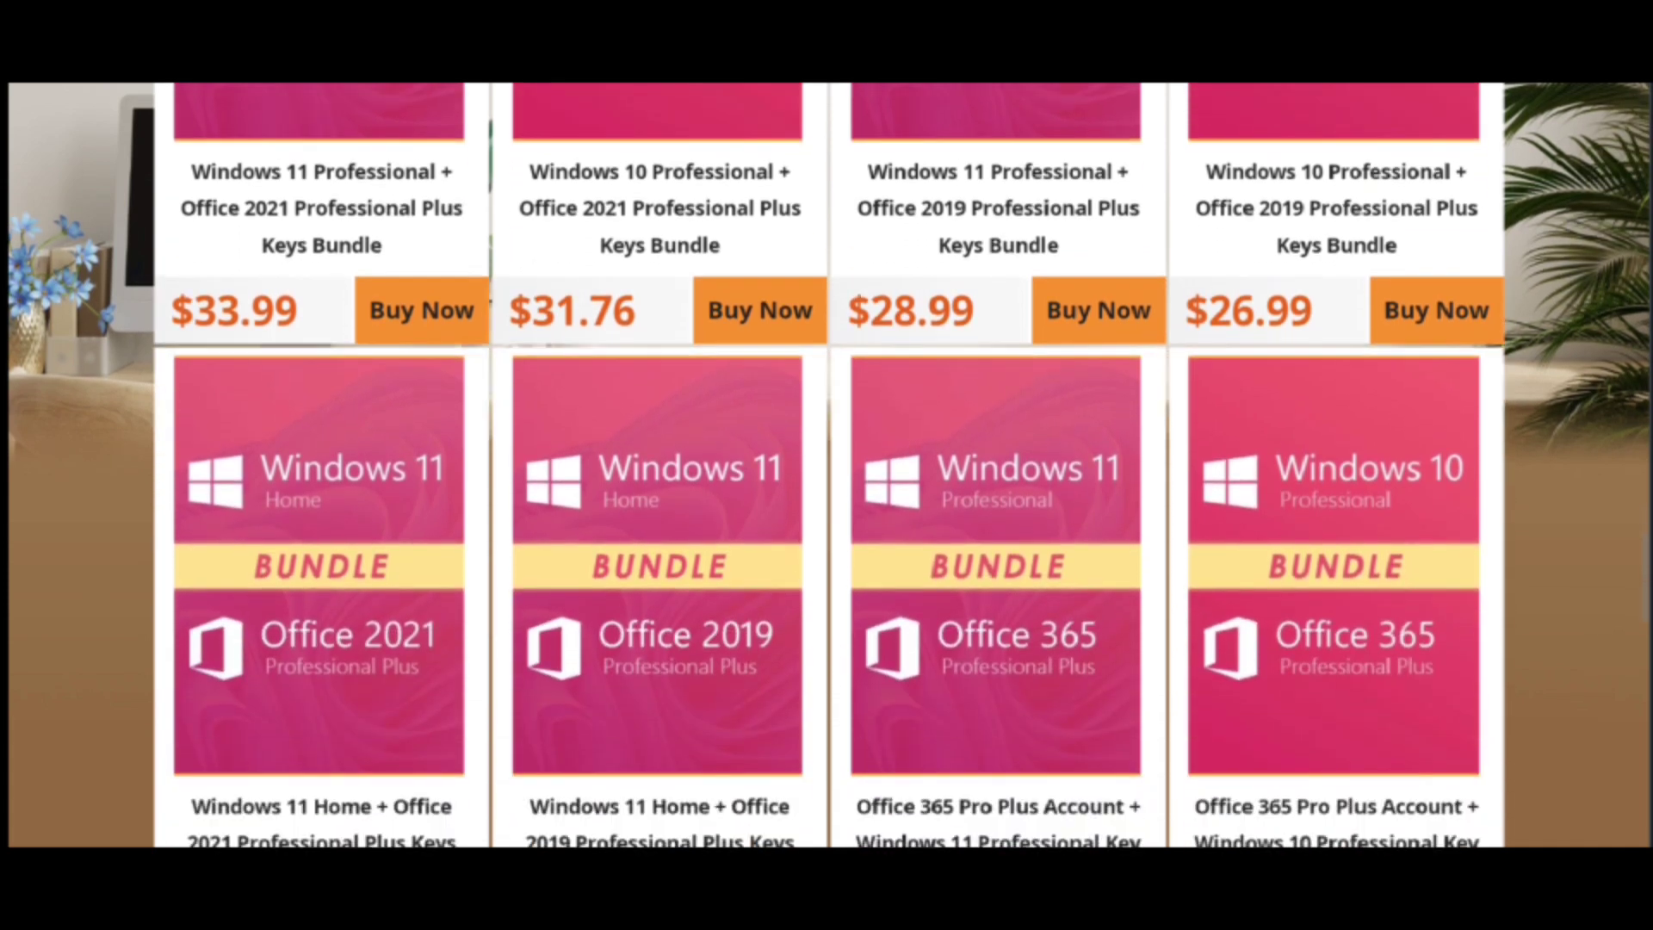
scroll(down, 3)
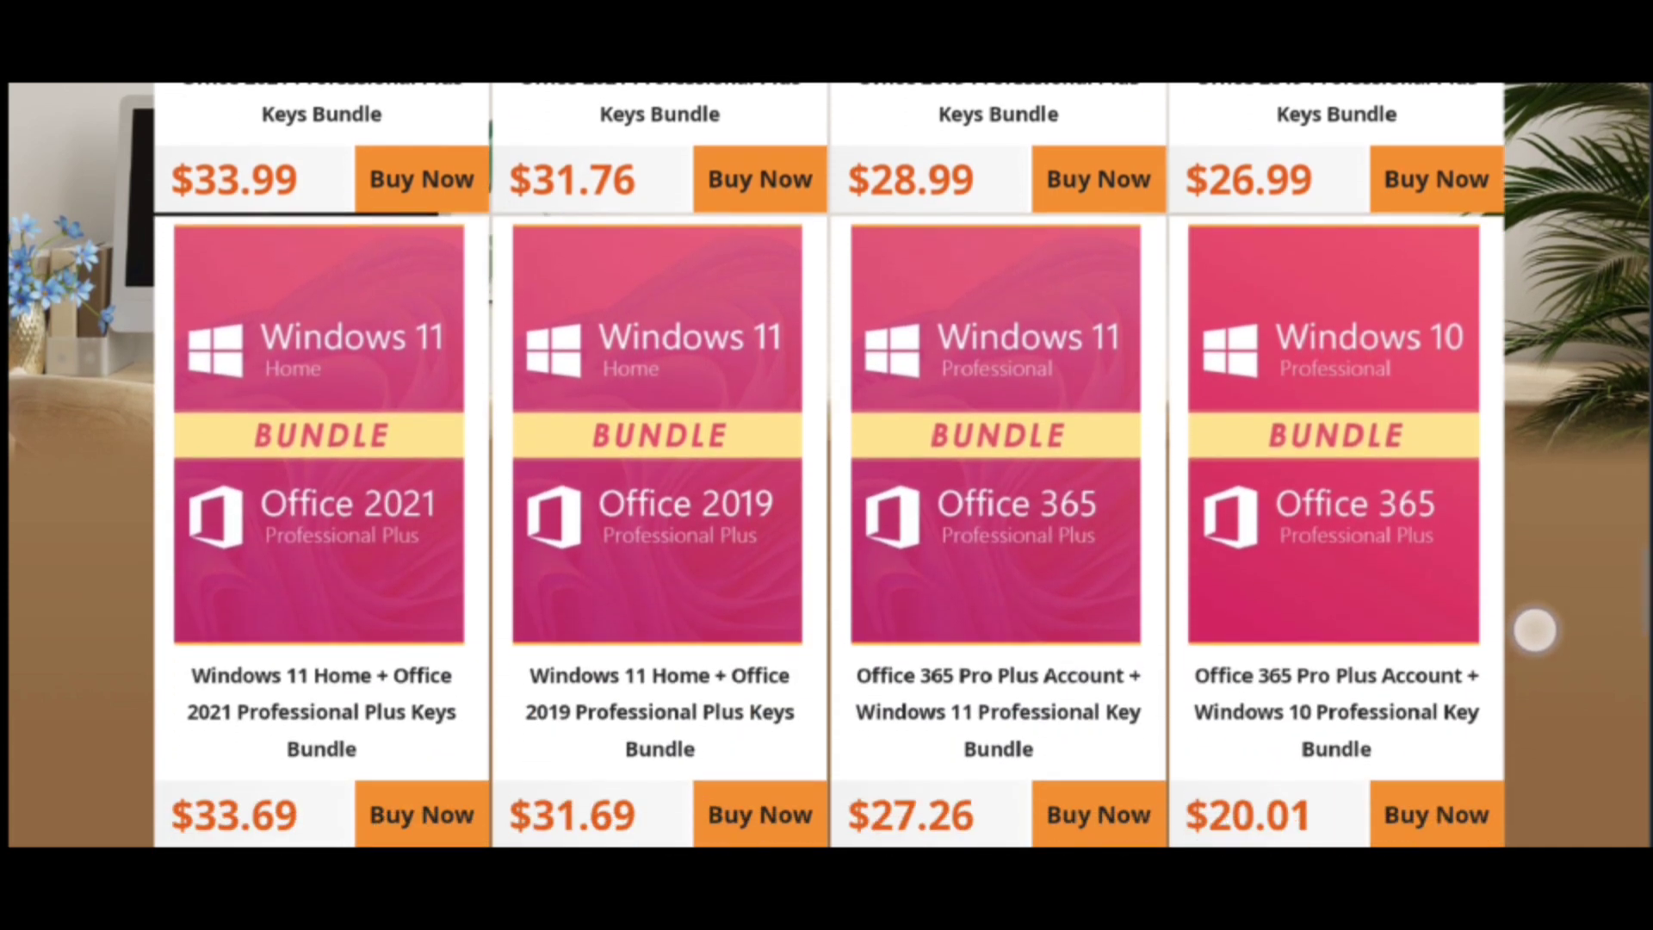
scroll(down, 3)
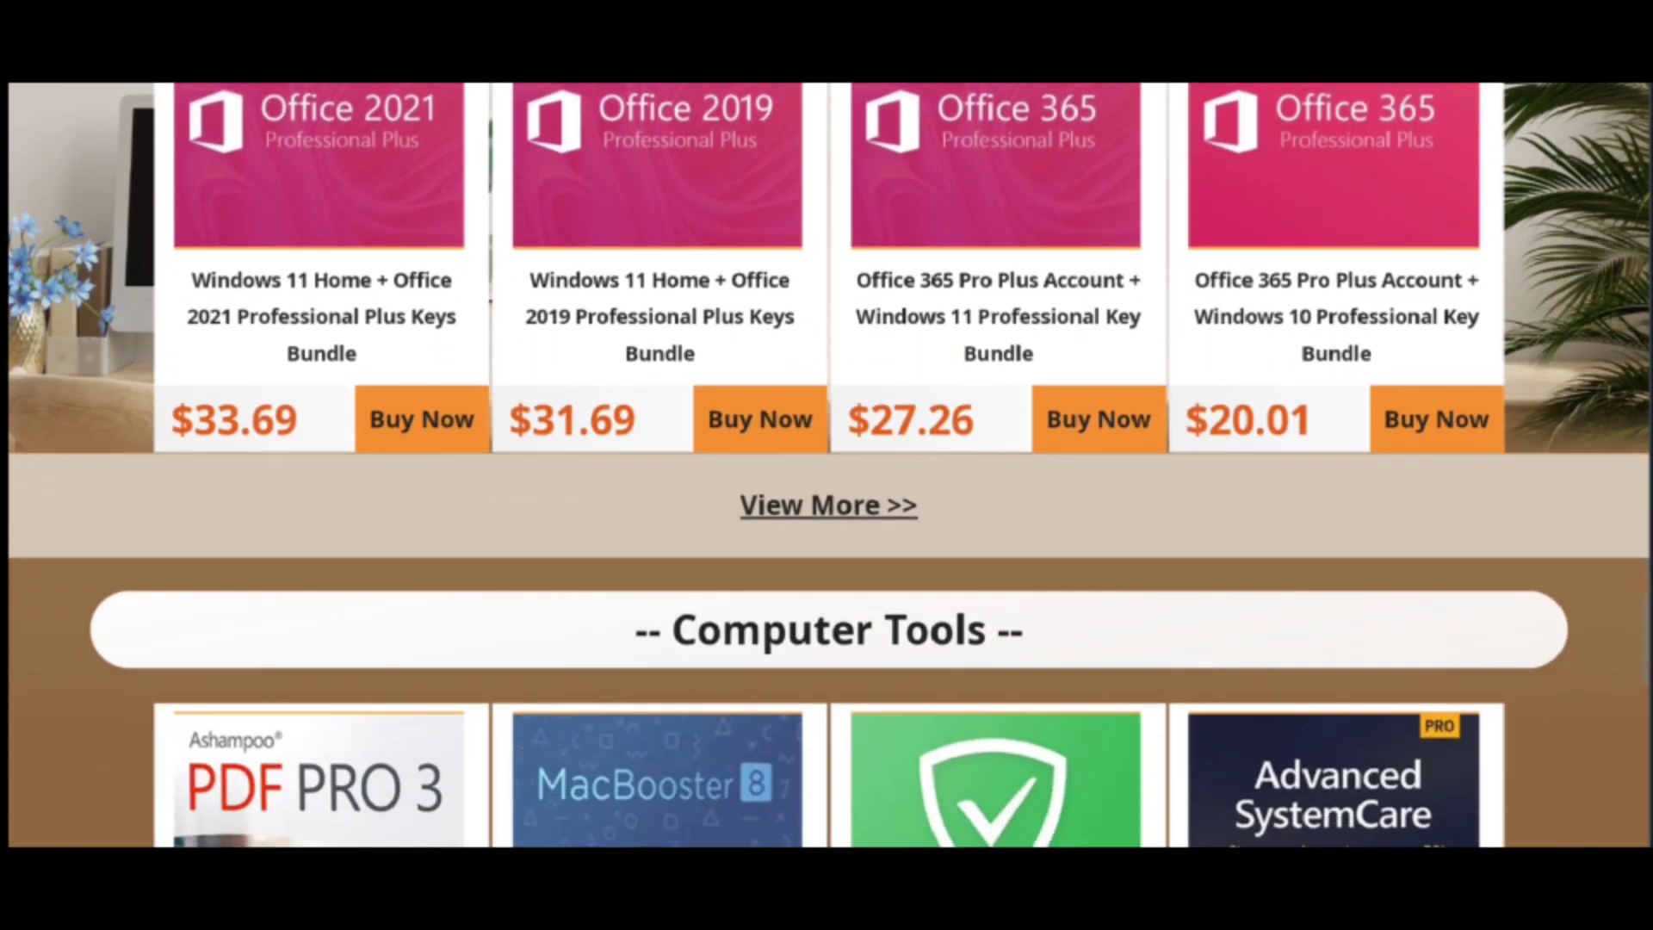
click(28, 893)
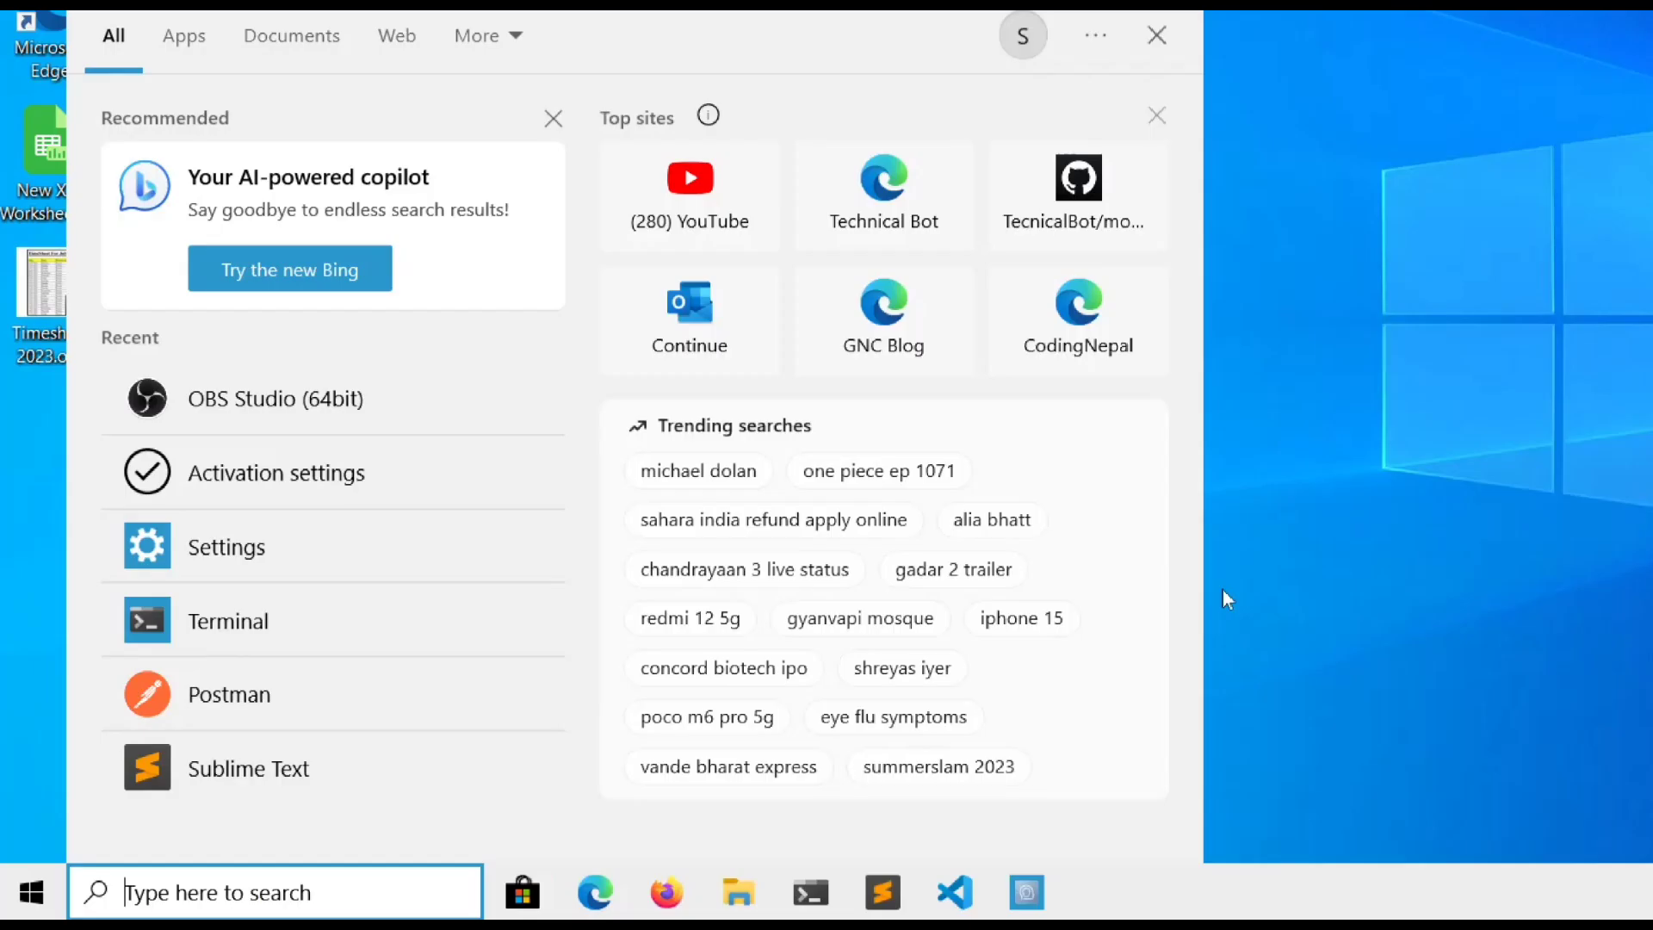
text(acti)
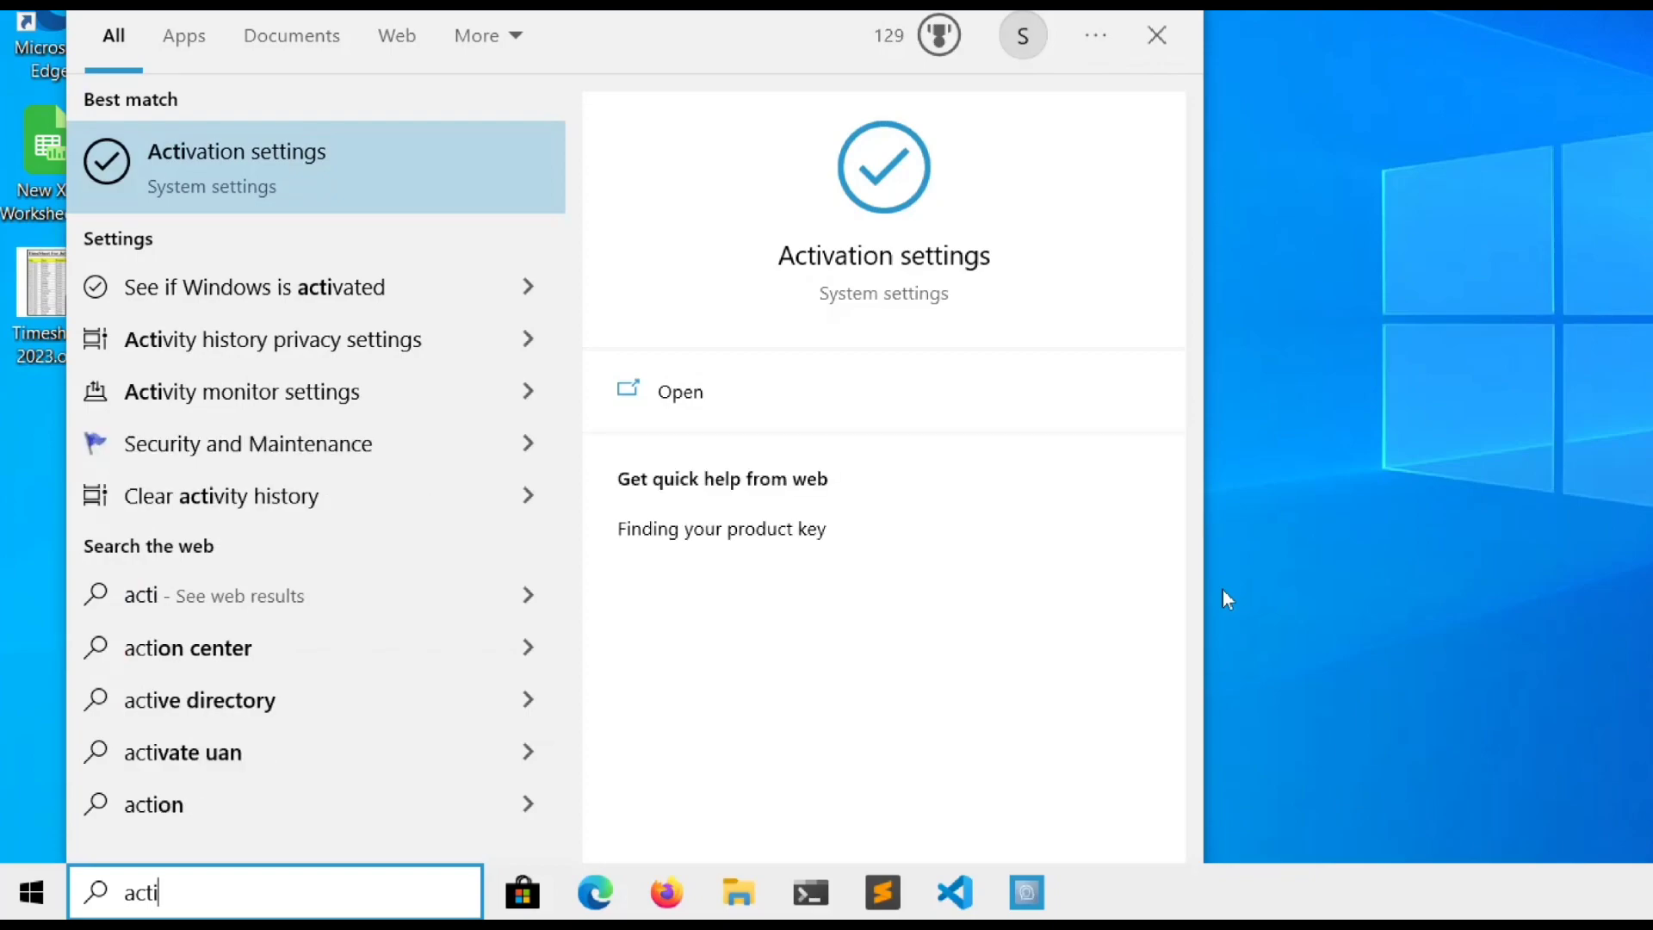
click(681, 391)
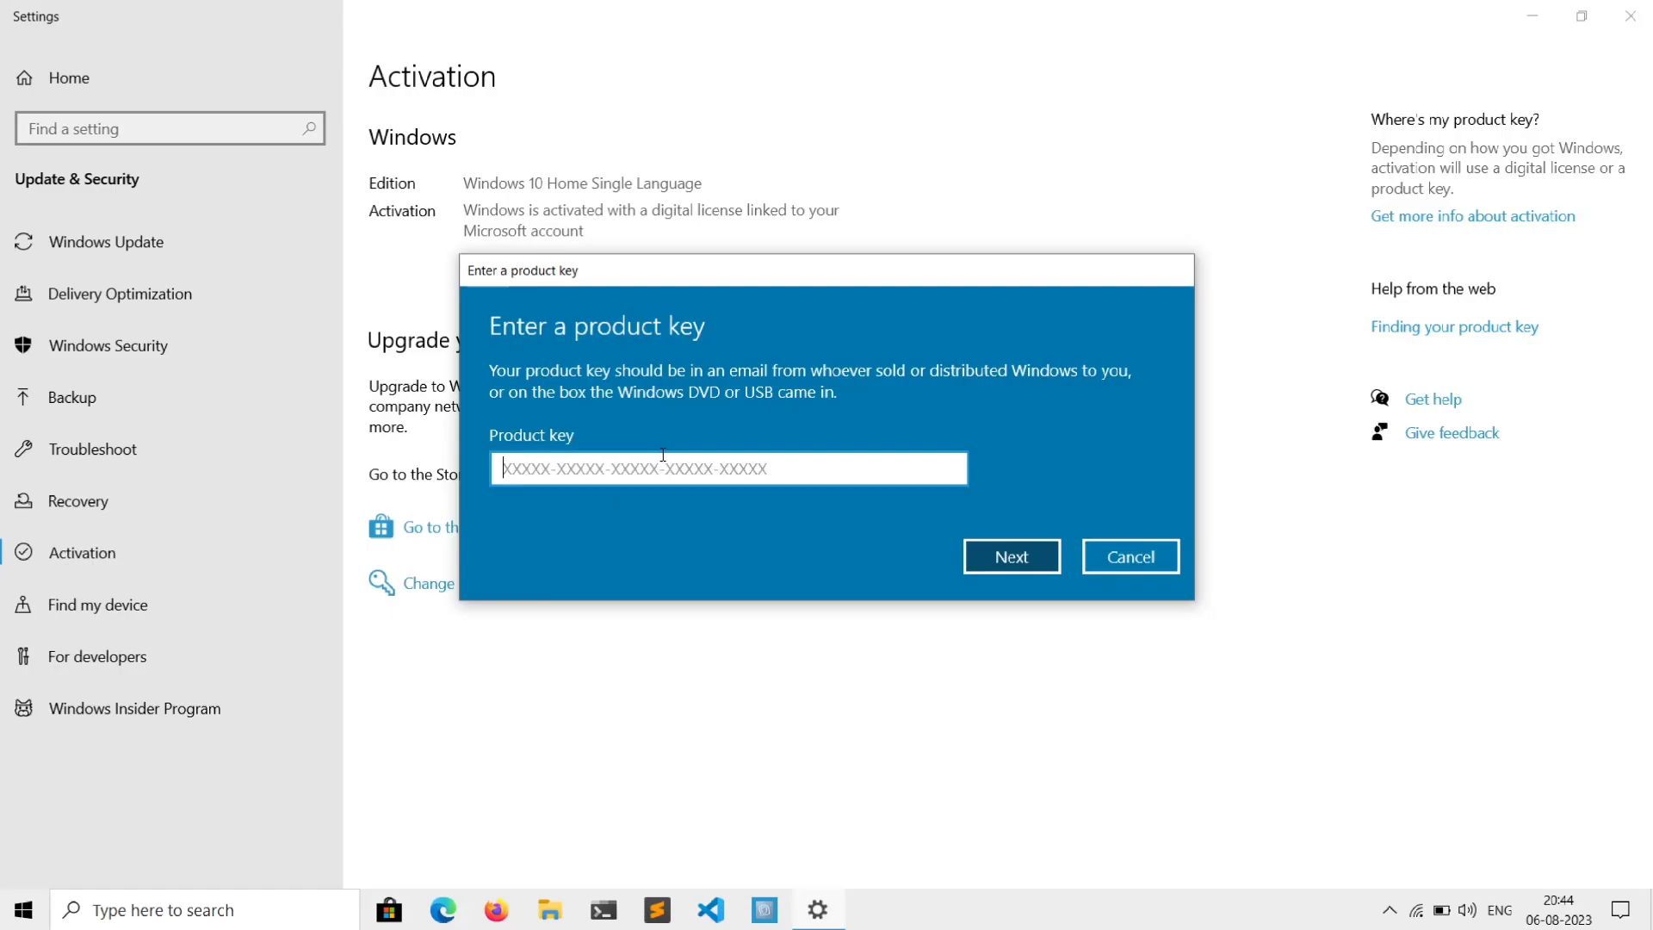
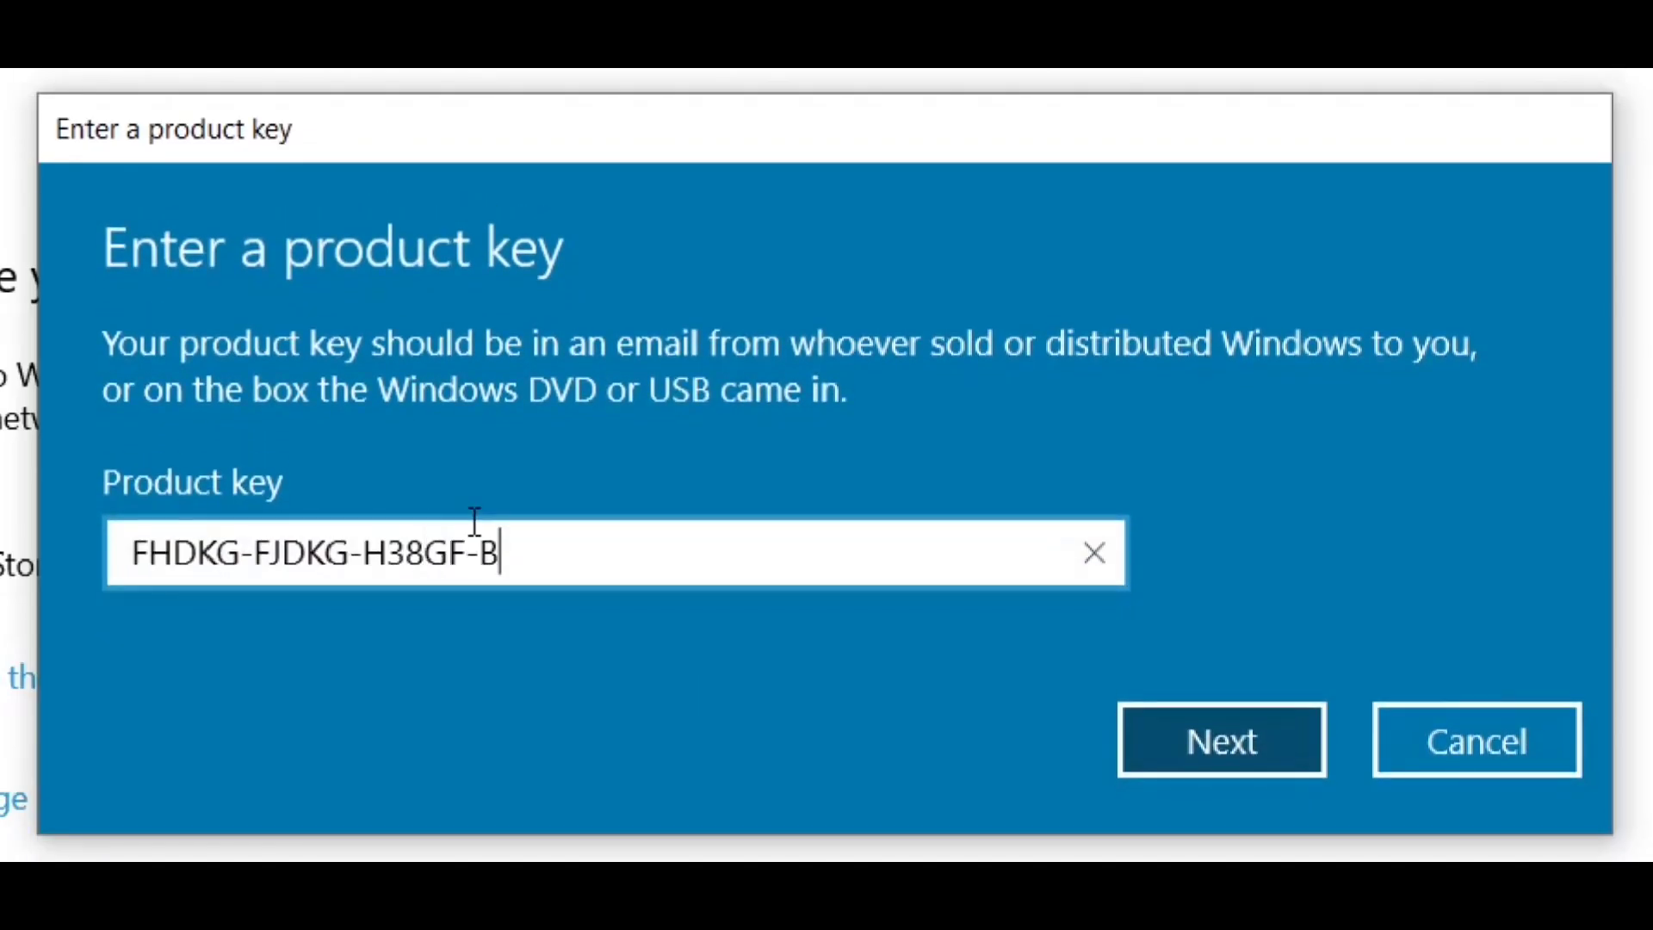